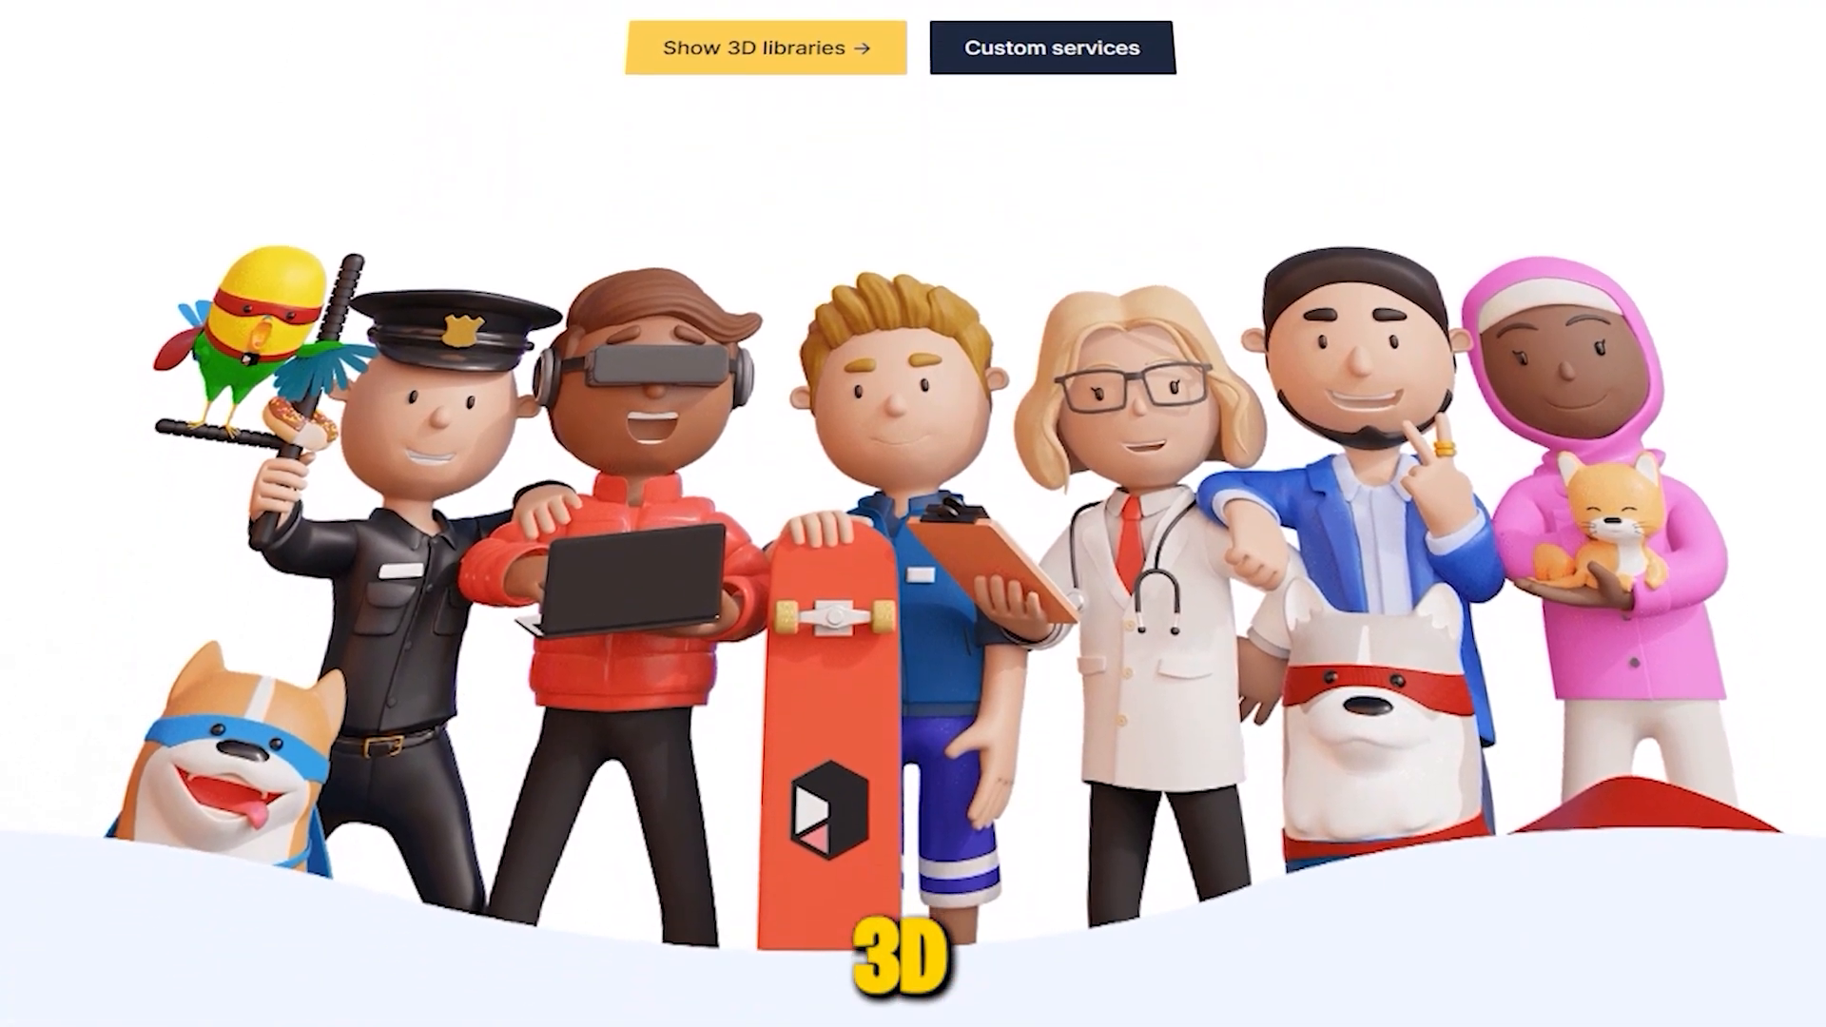
Scroll the homepage from the character banner past the 3D library cards to the custom services section
scroll(down, 3)
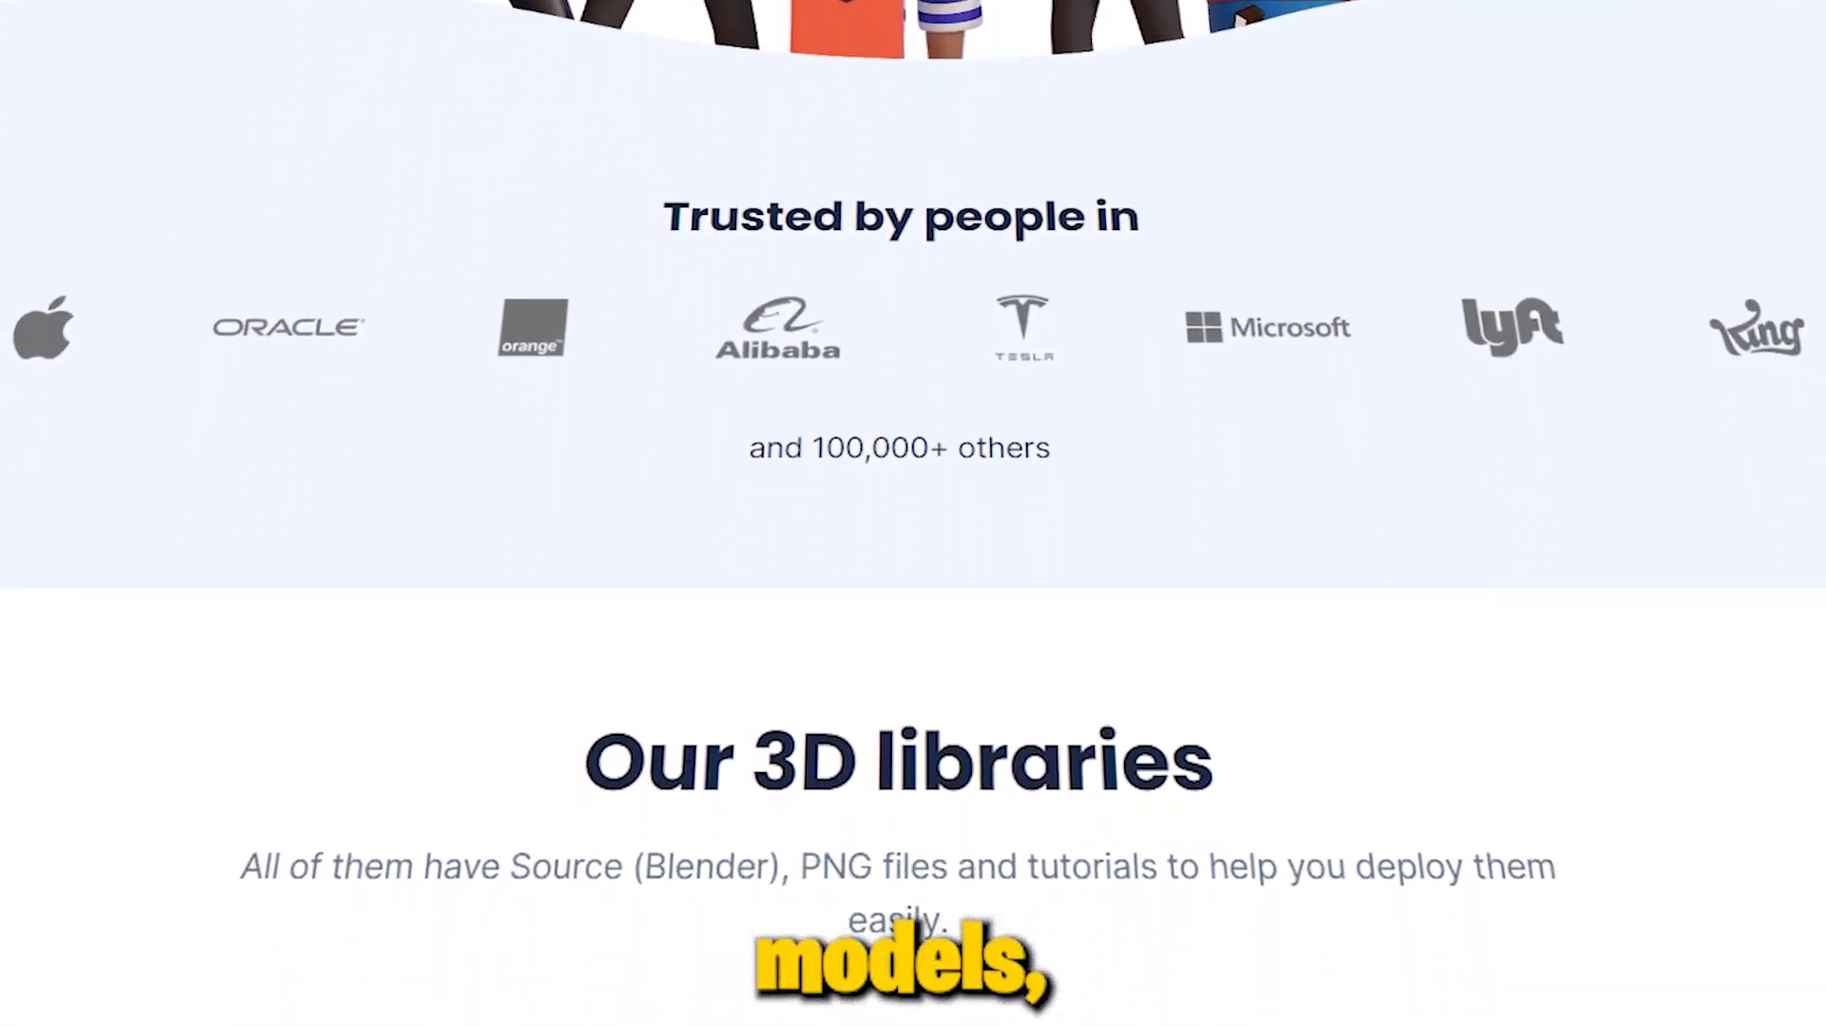
scroll(down, 3)
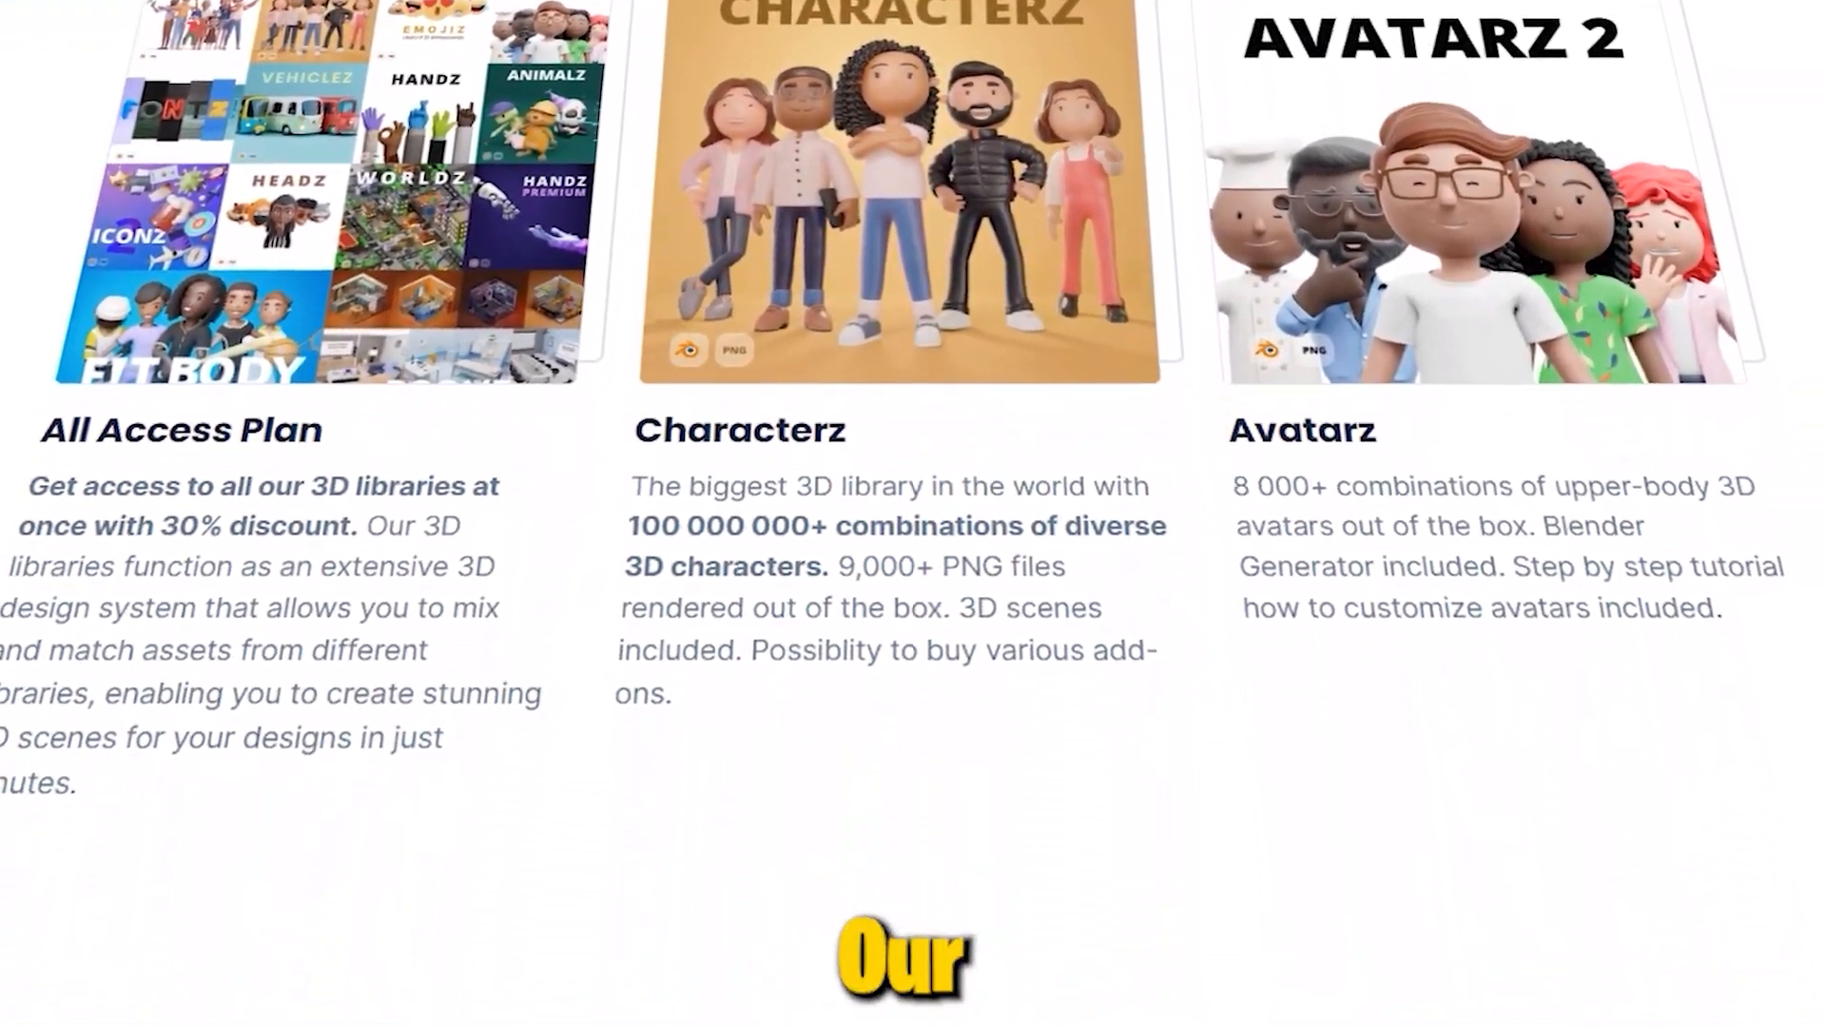
scroll(down, 3)
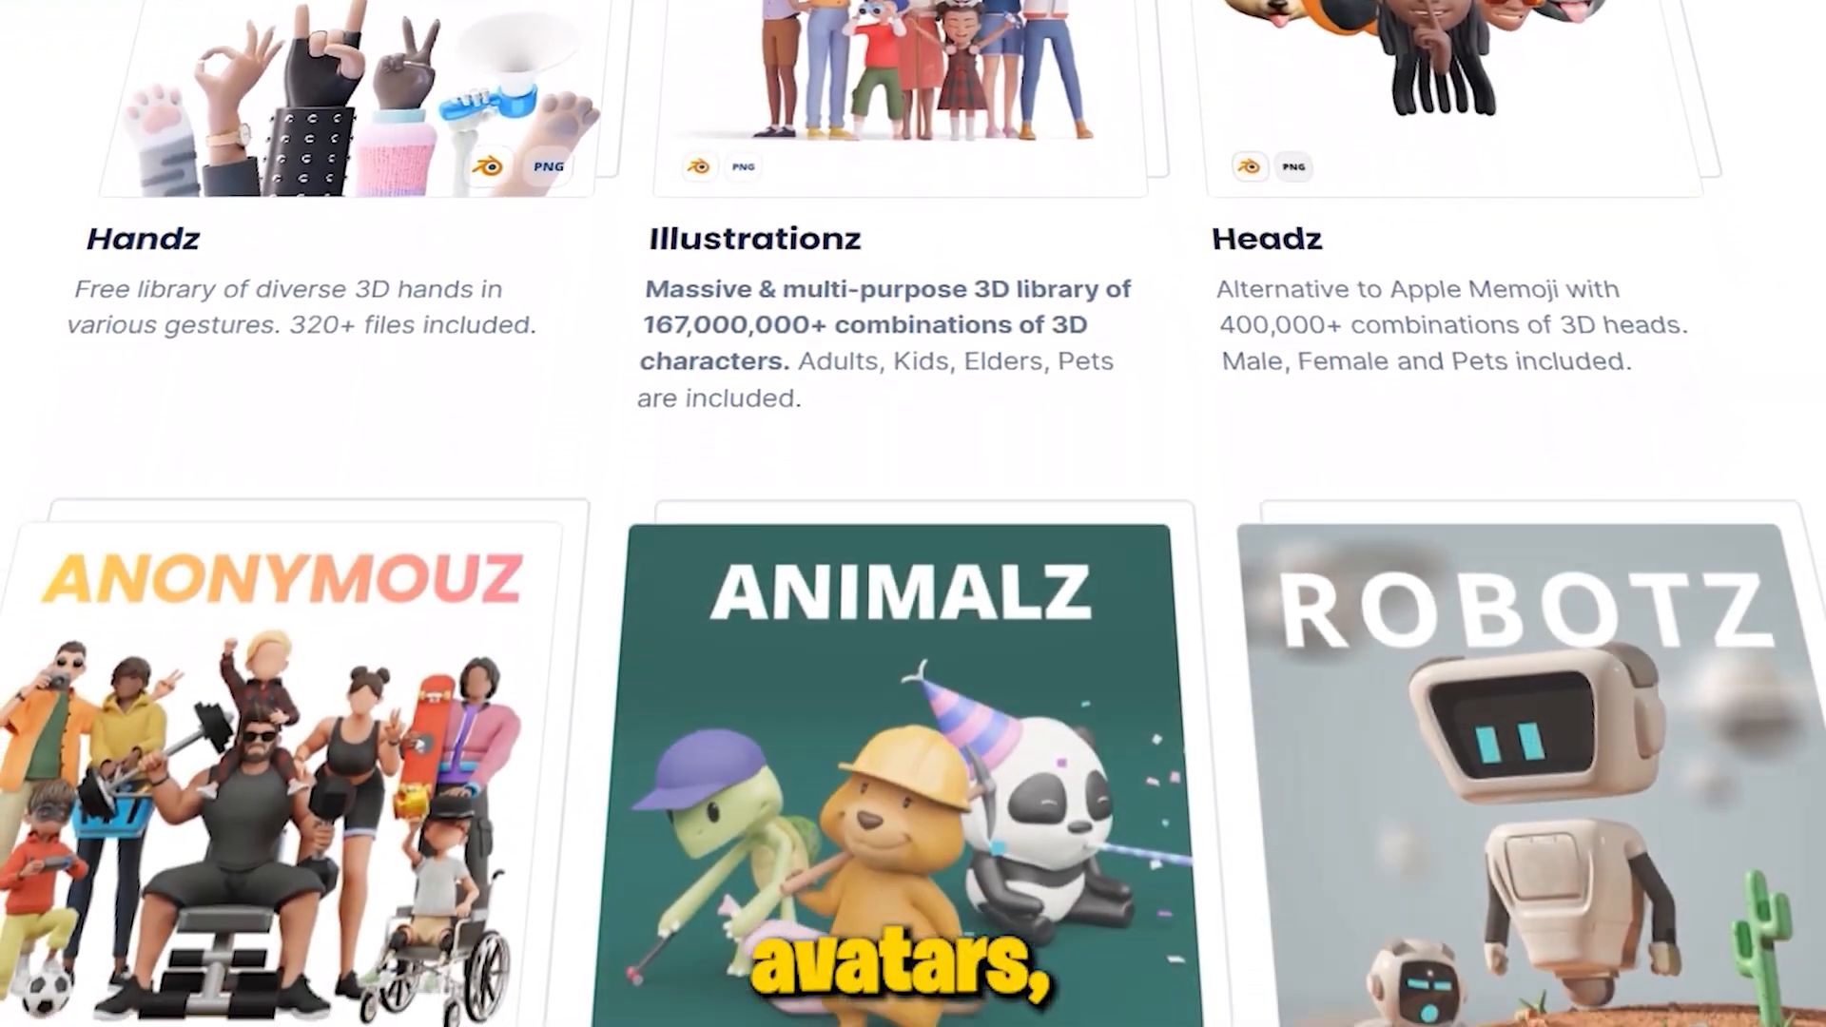
scroll(down, 3)
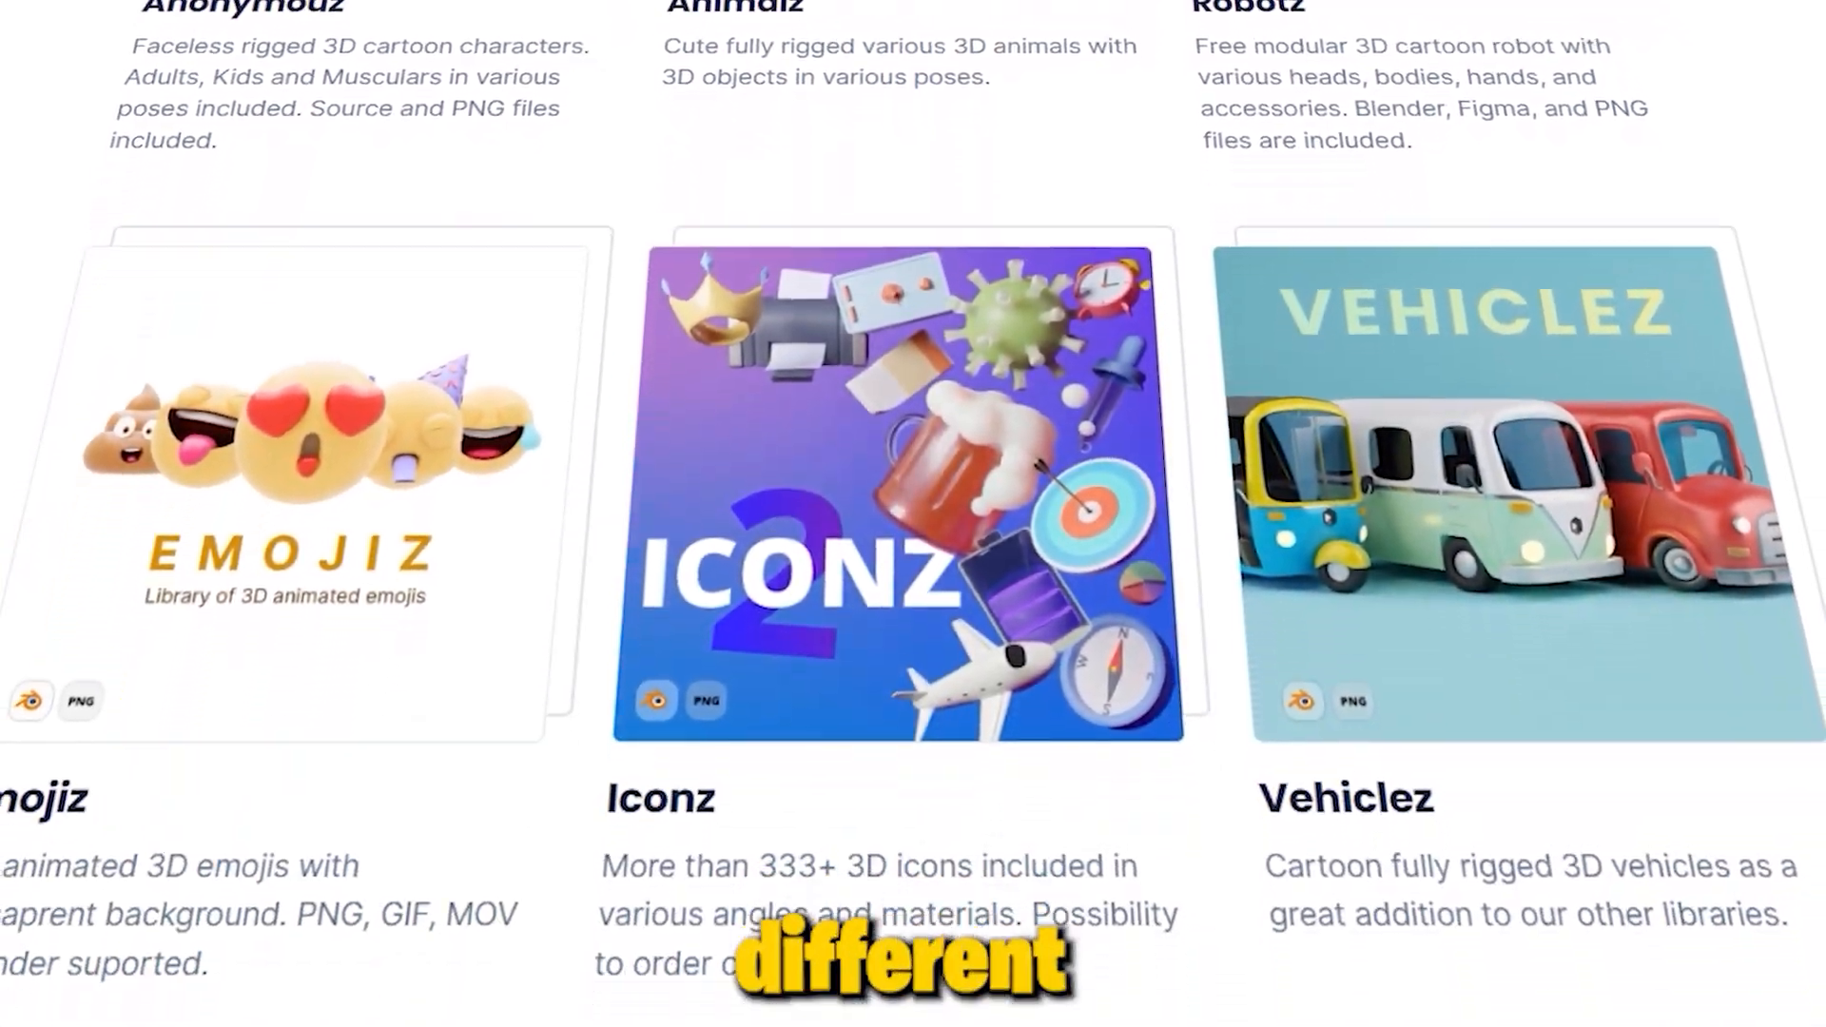
scroll(down, 3)
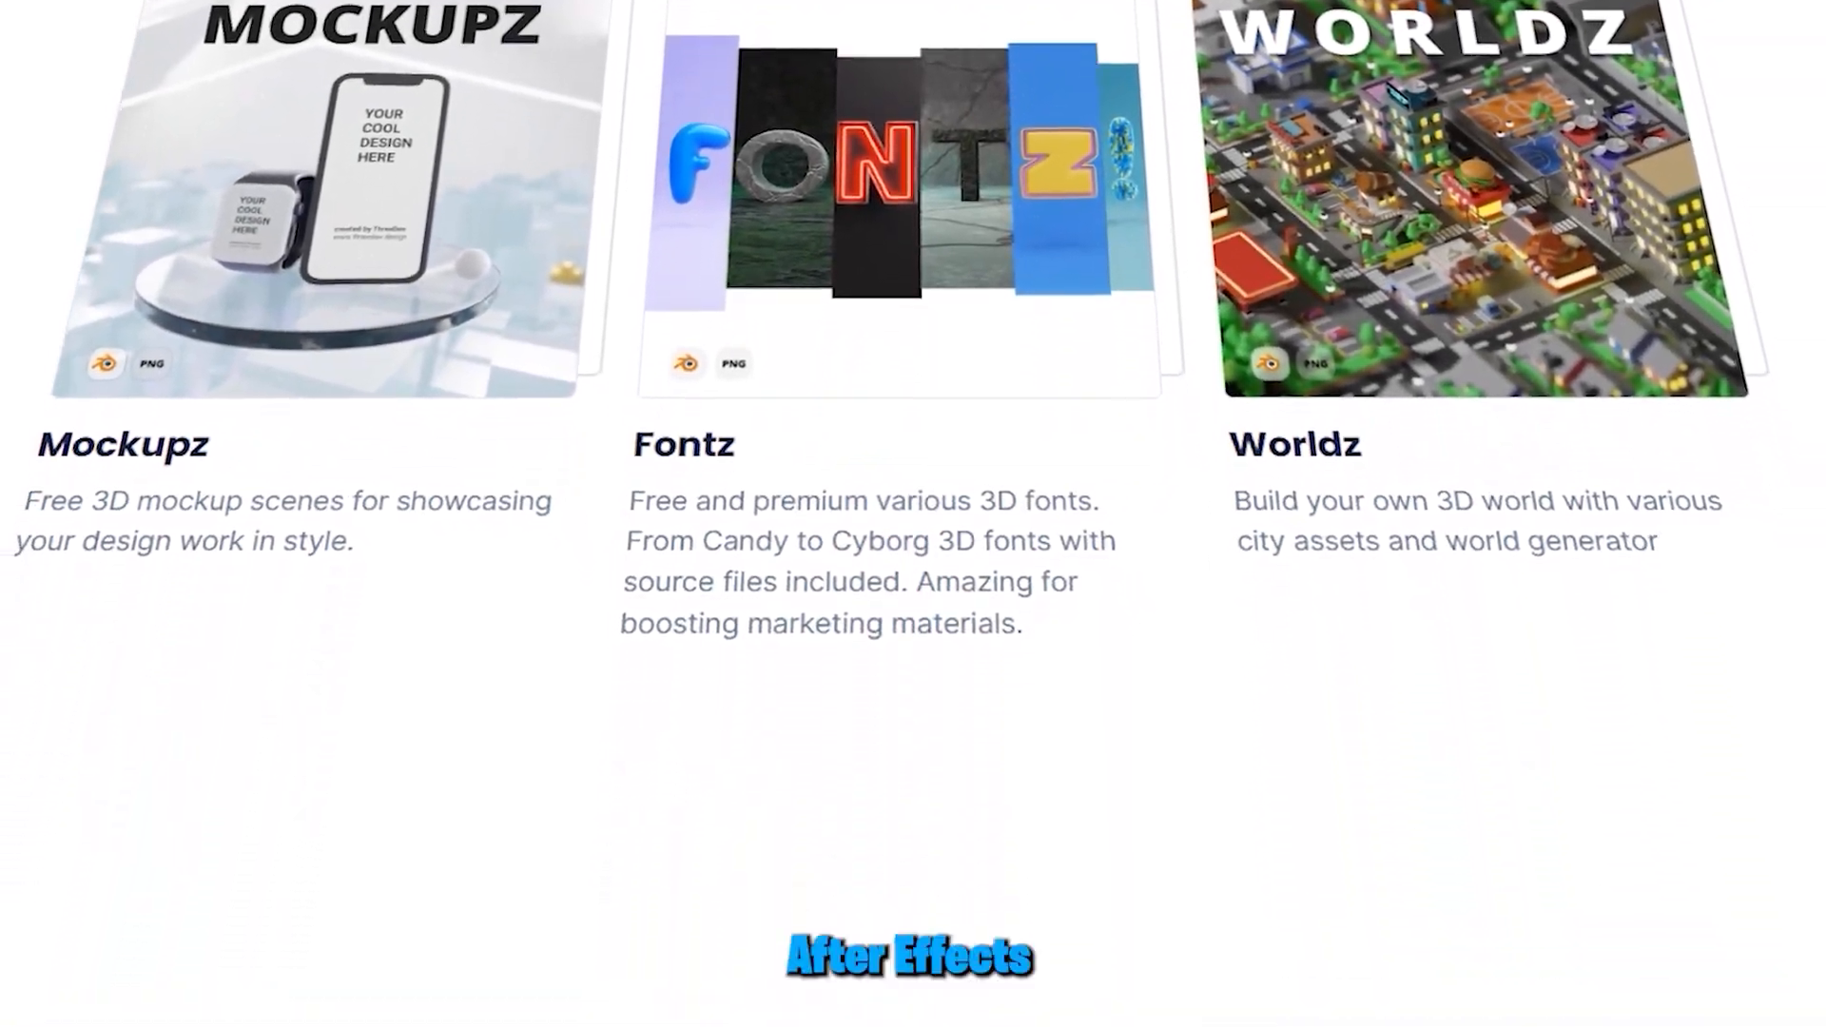
scroll(down, 3)
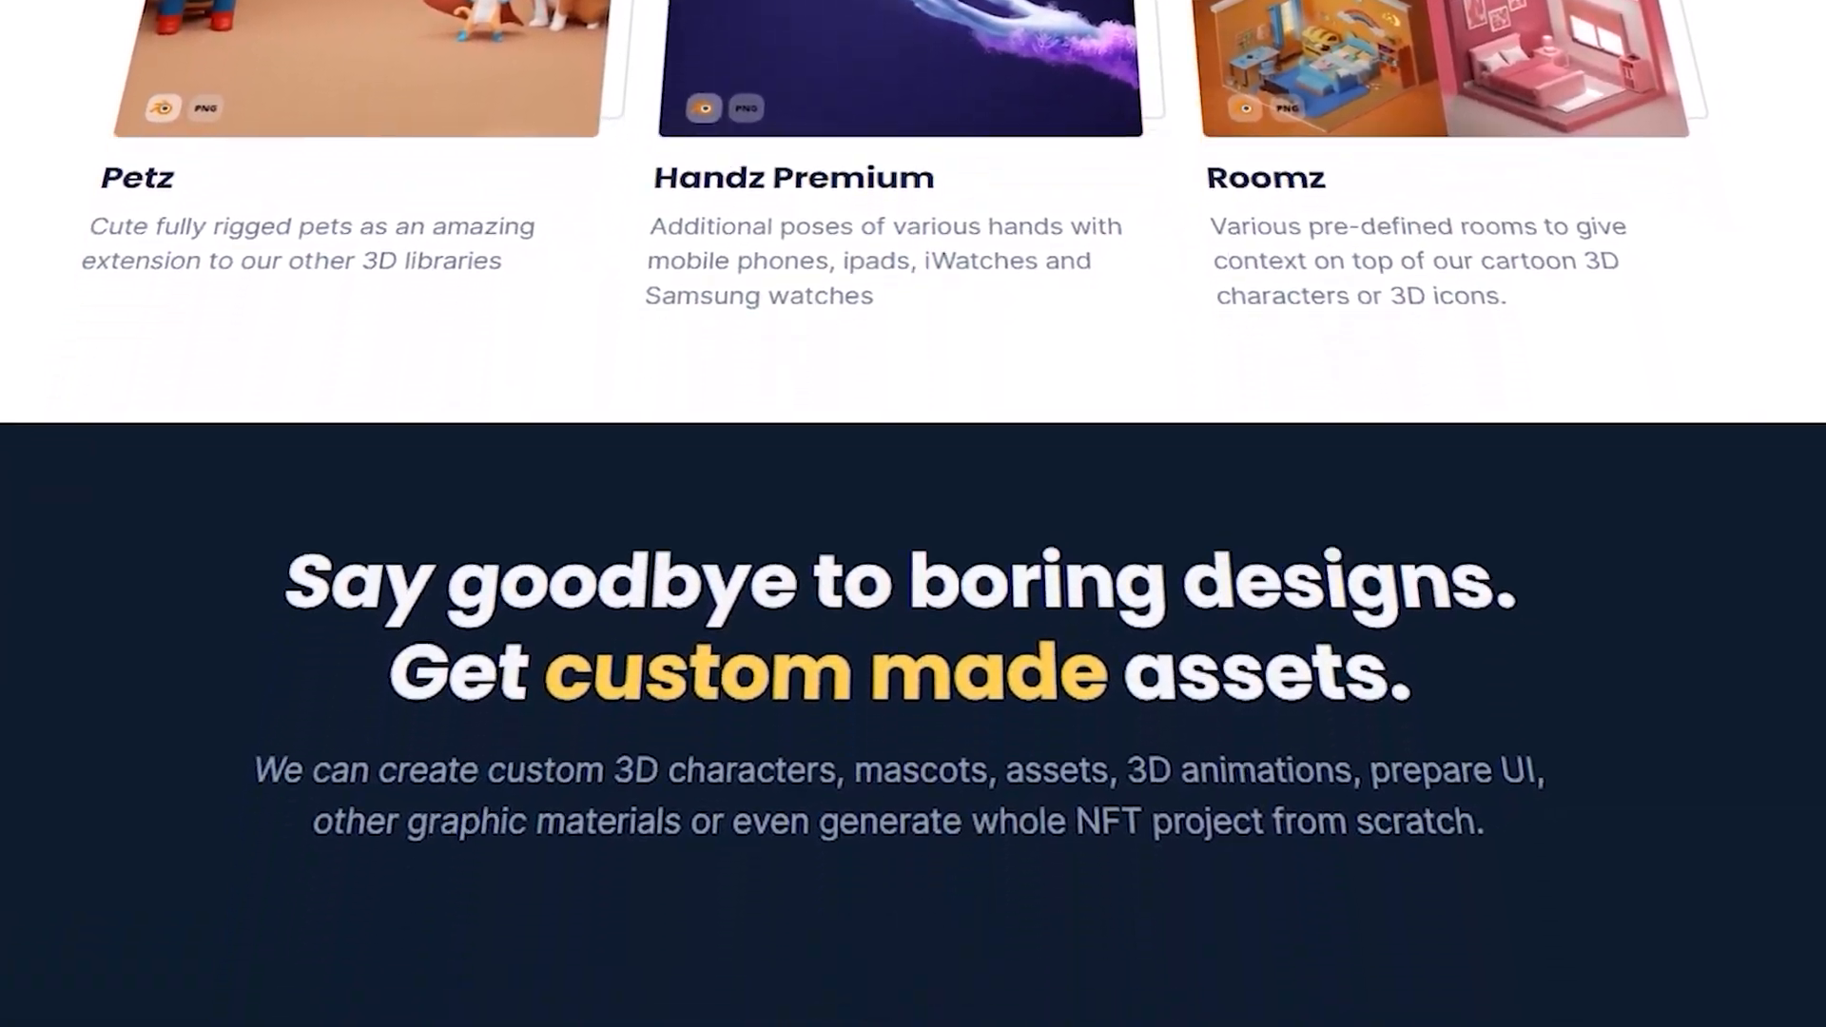
scroll(down, 3)
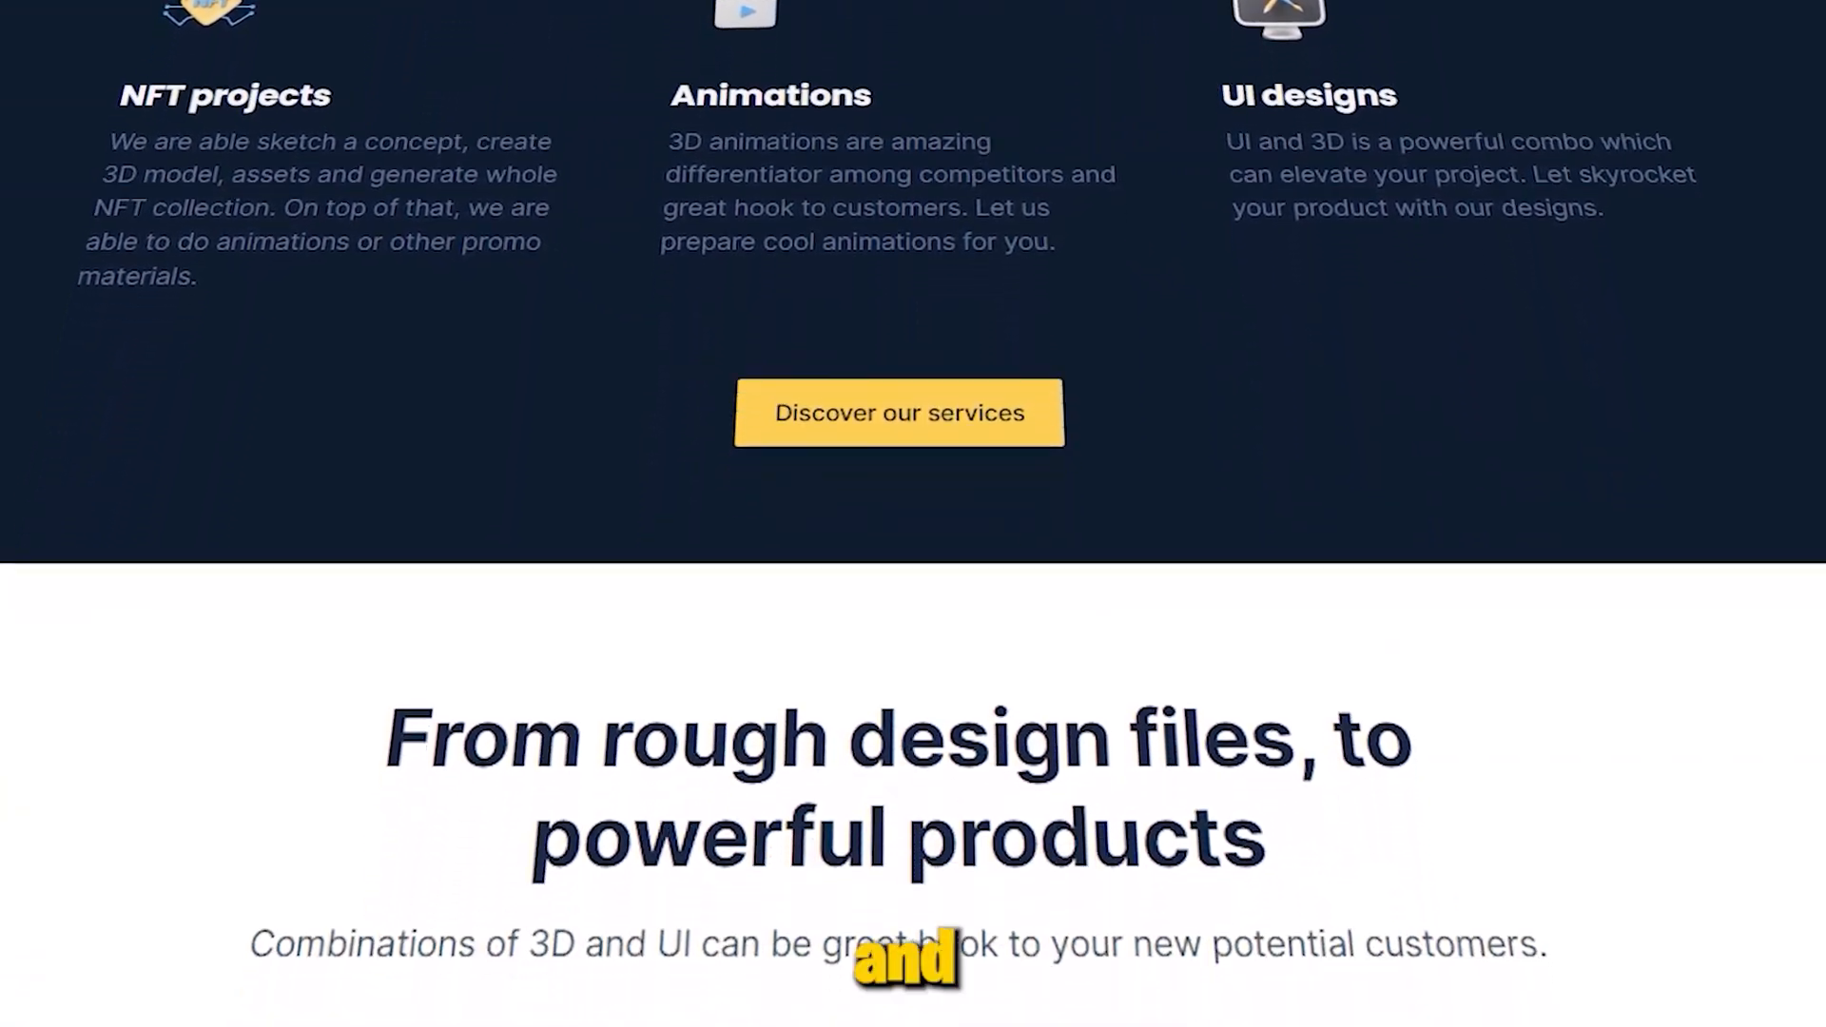
scroll(down, 3)
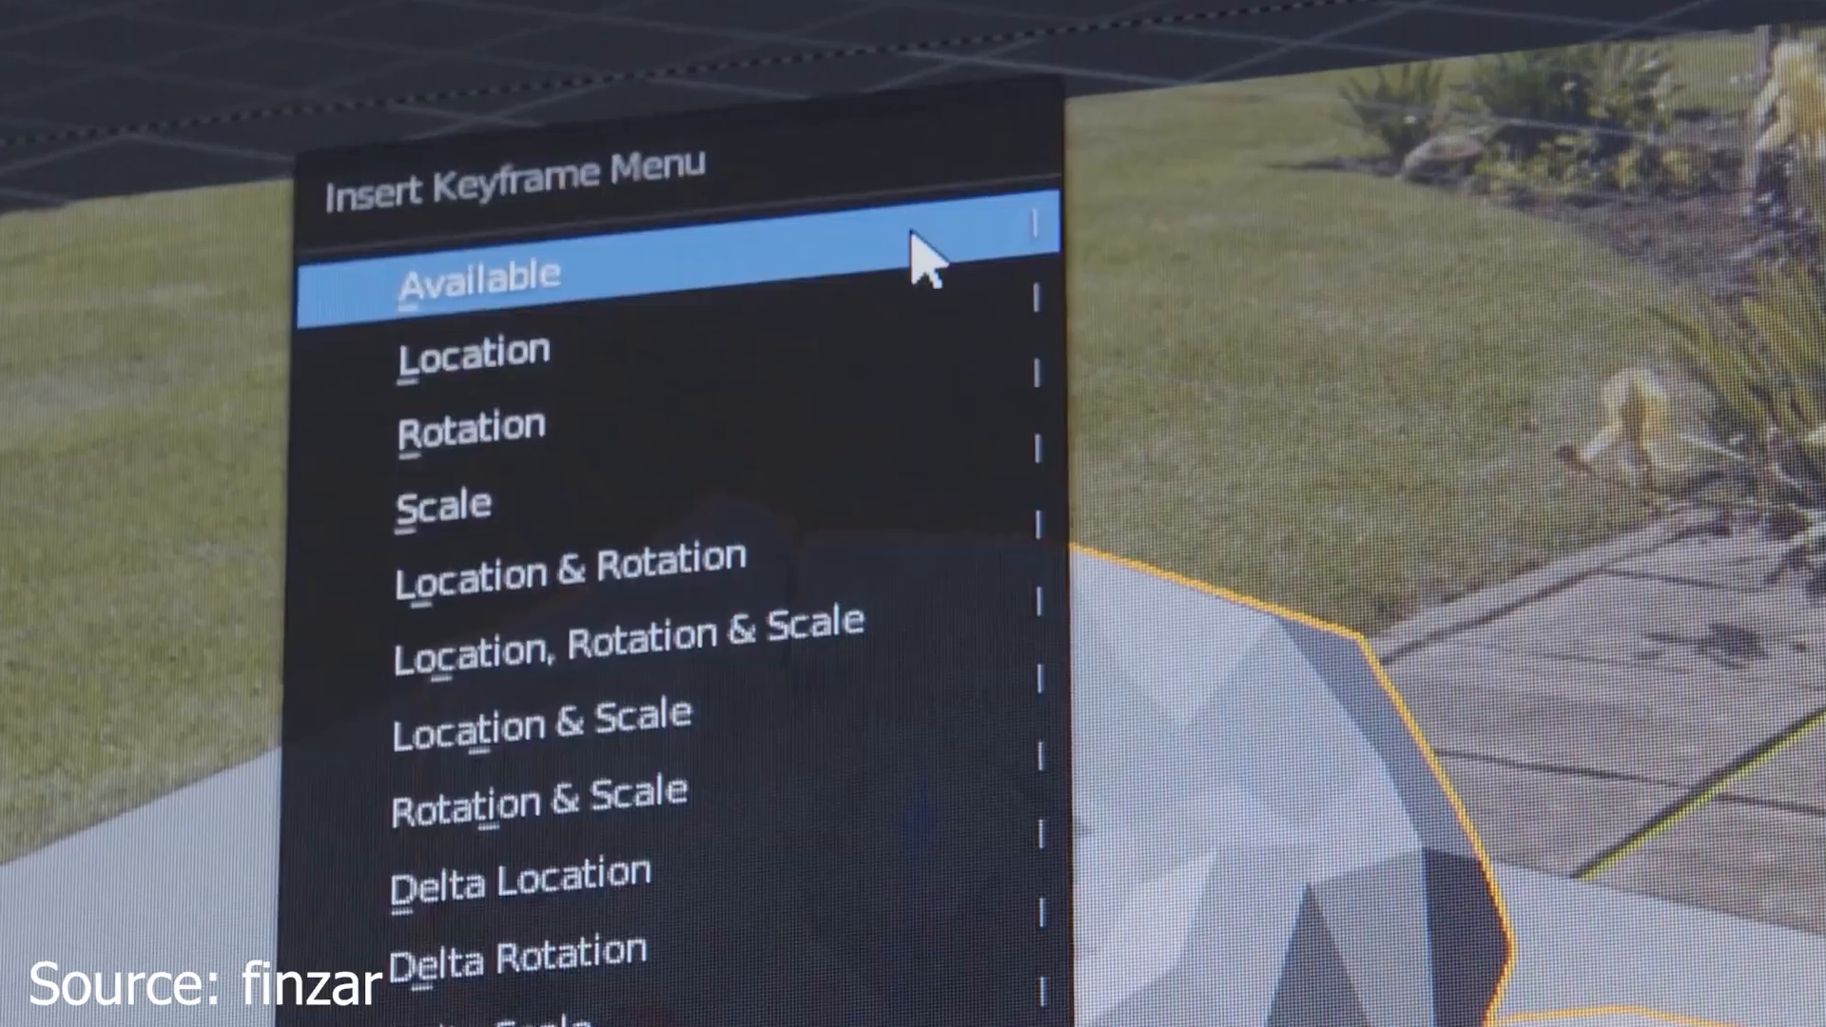
Keyframe the object's available properties, then show the full Editor Type list for the viewport area
click(477, 273)
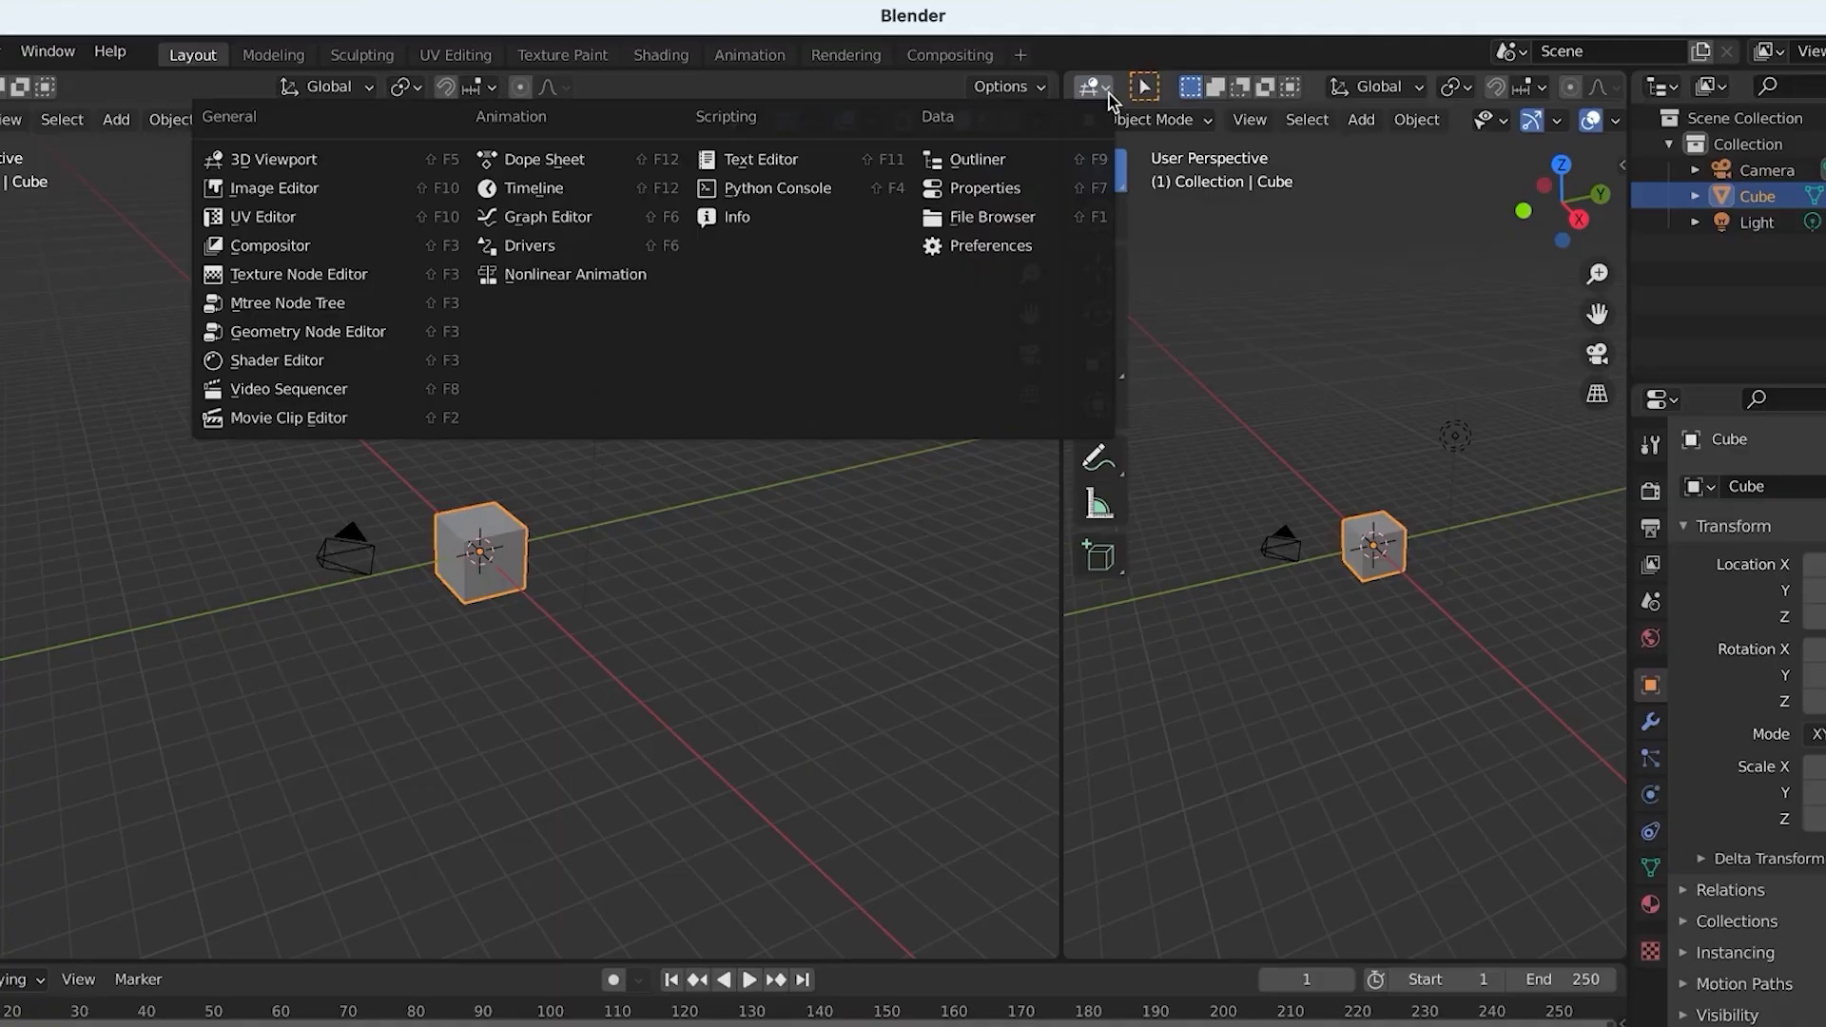
click(276, 360)
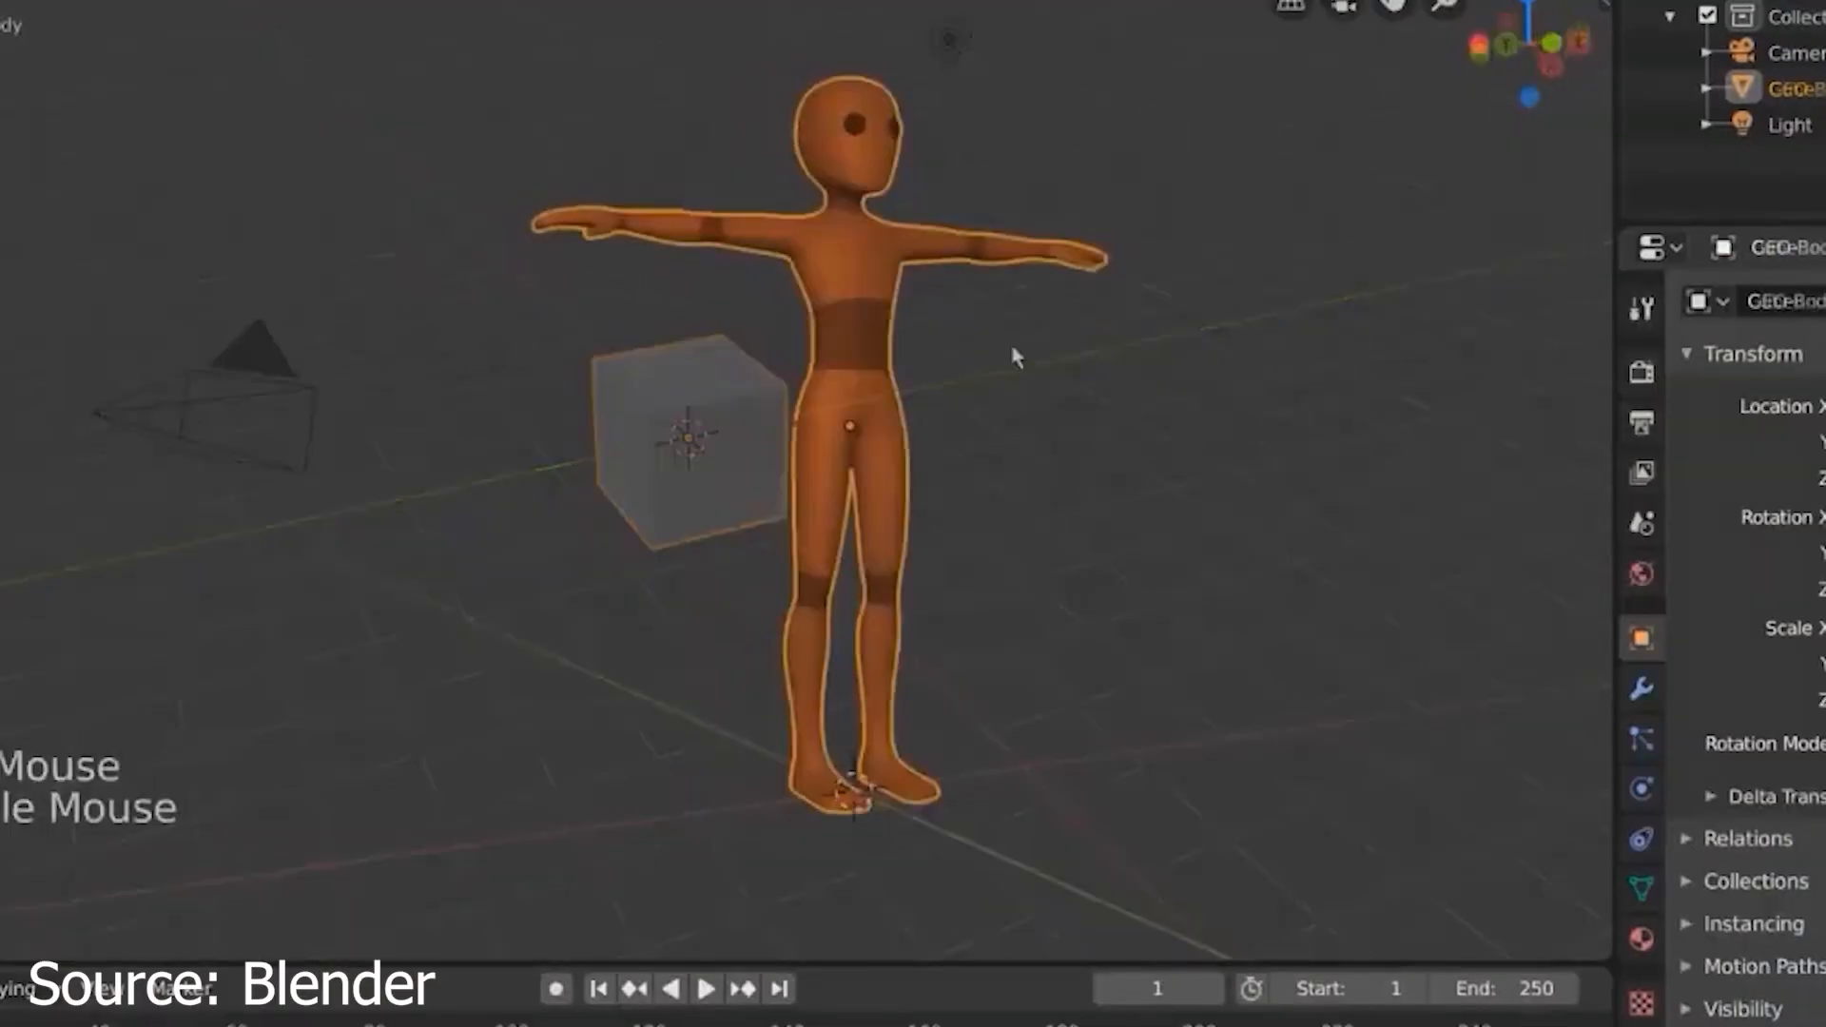
Zoom in on the cylinder and cut a recessed panel into the selected band faces via Hard Ops Panel (Face)
scroll(down, 3)
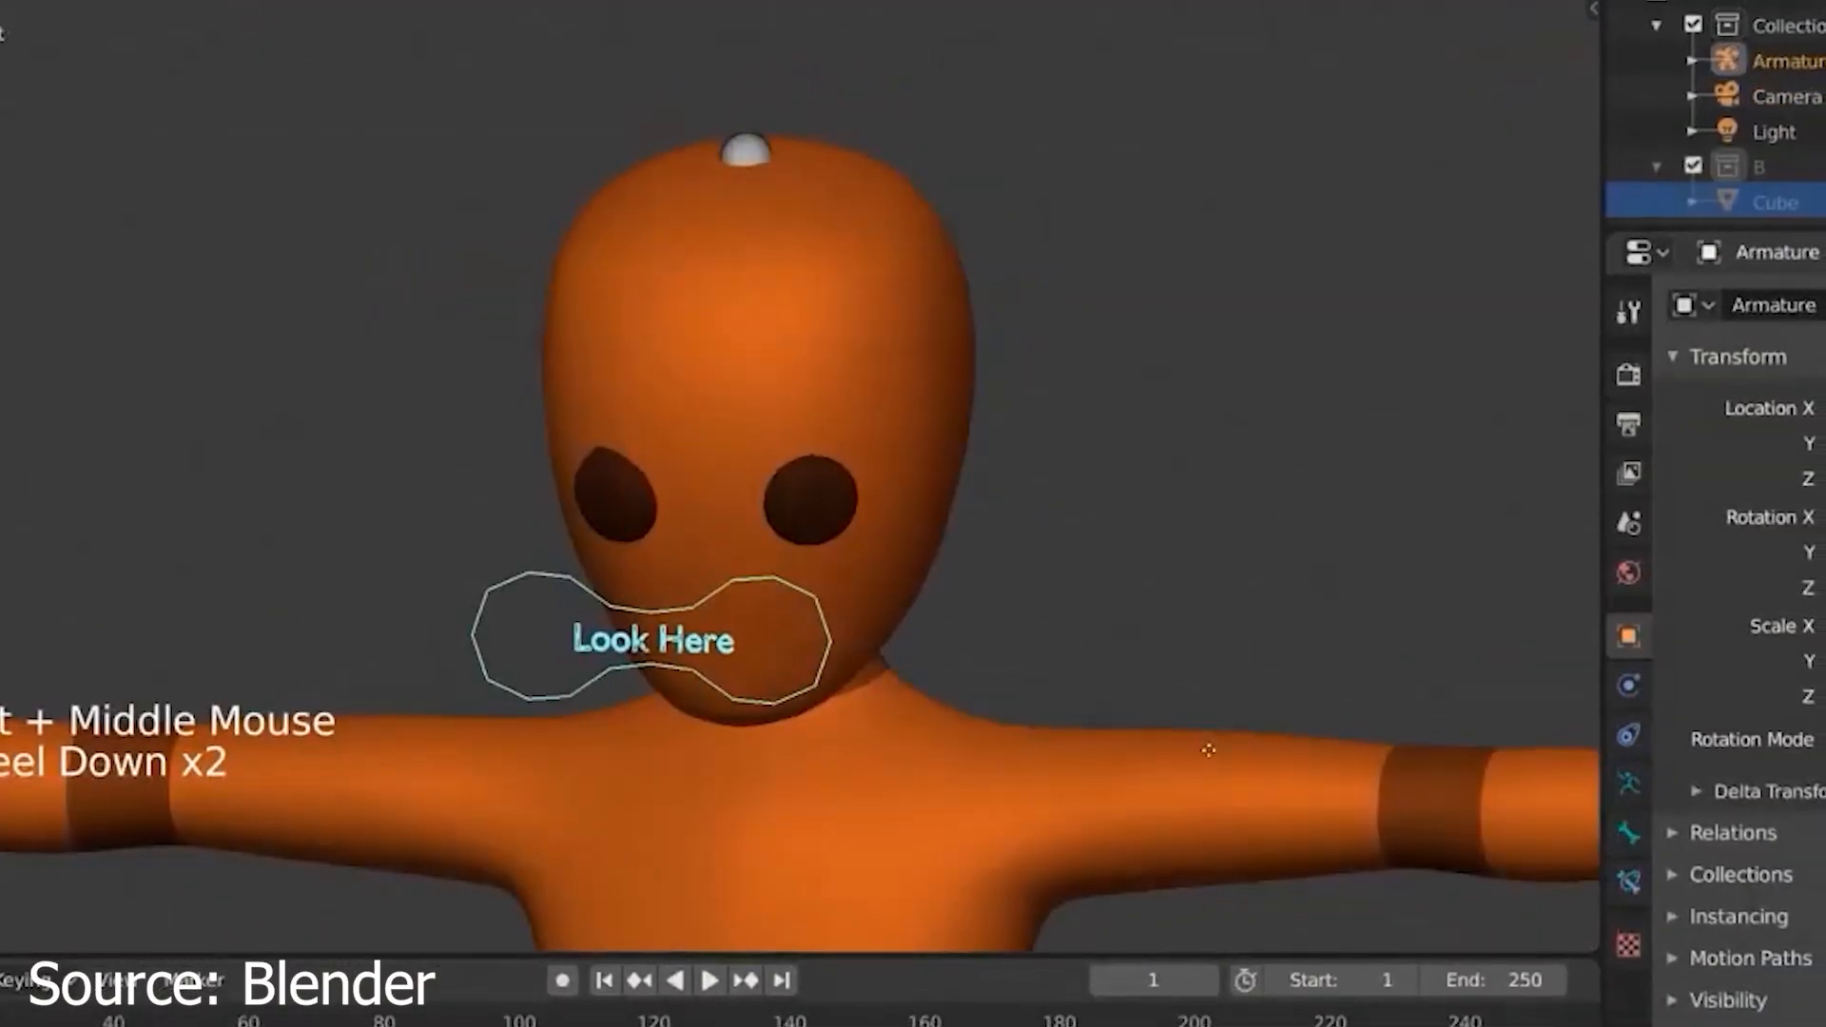
scroll(down, 3)
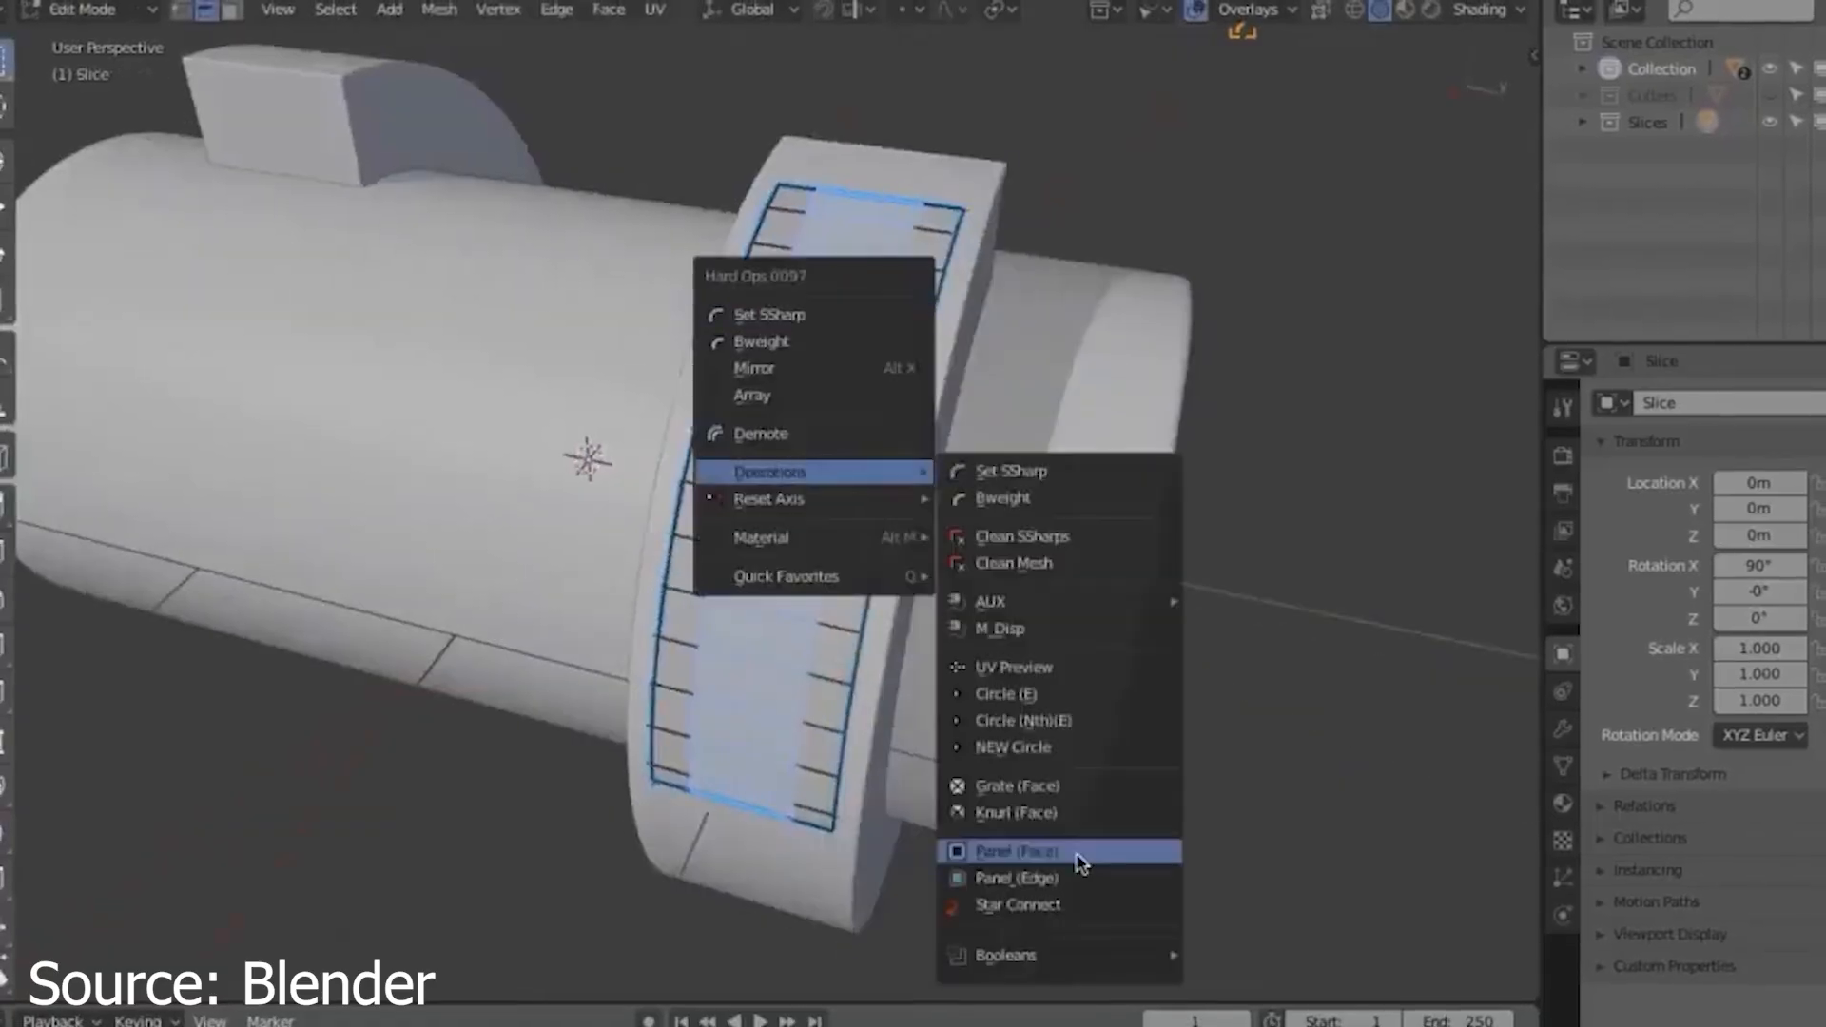
click(1016, 850)
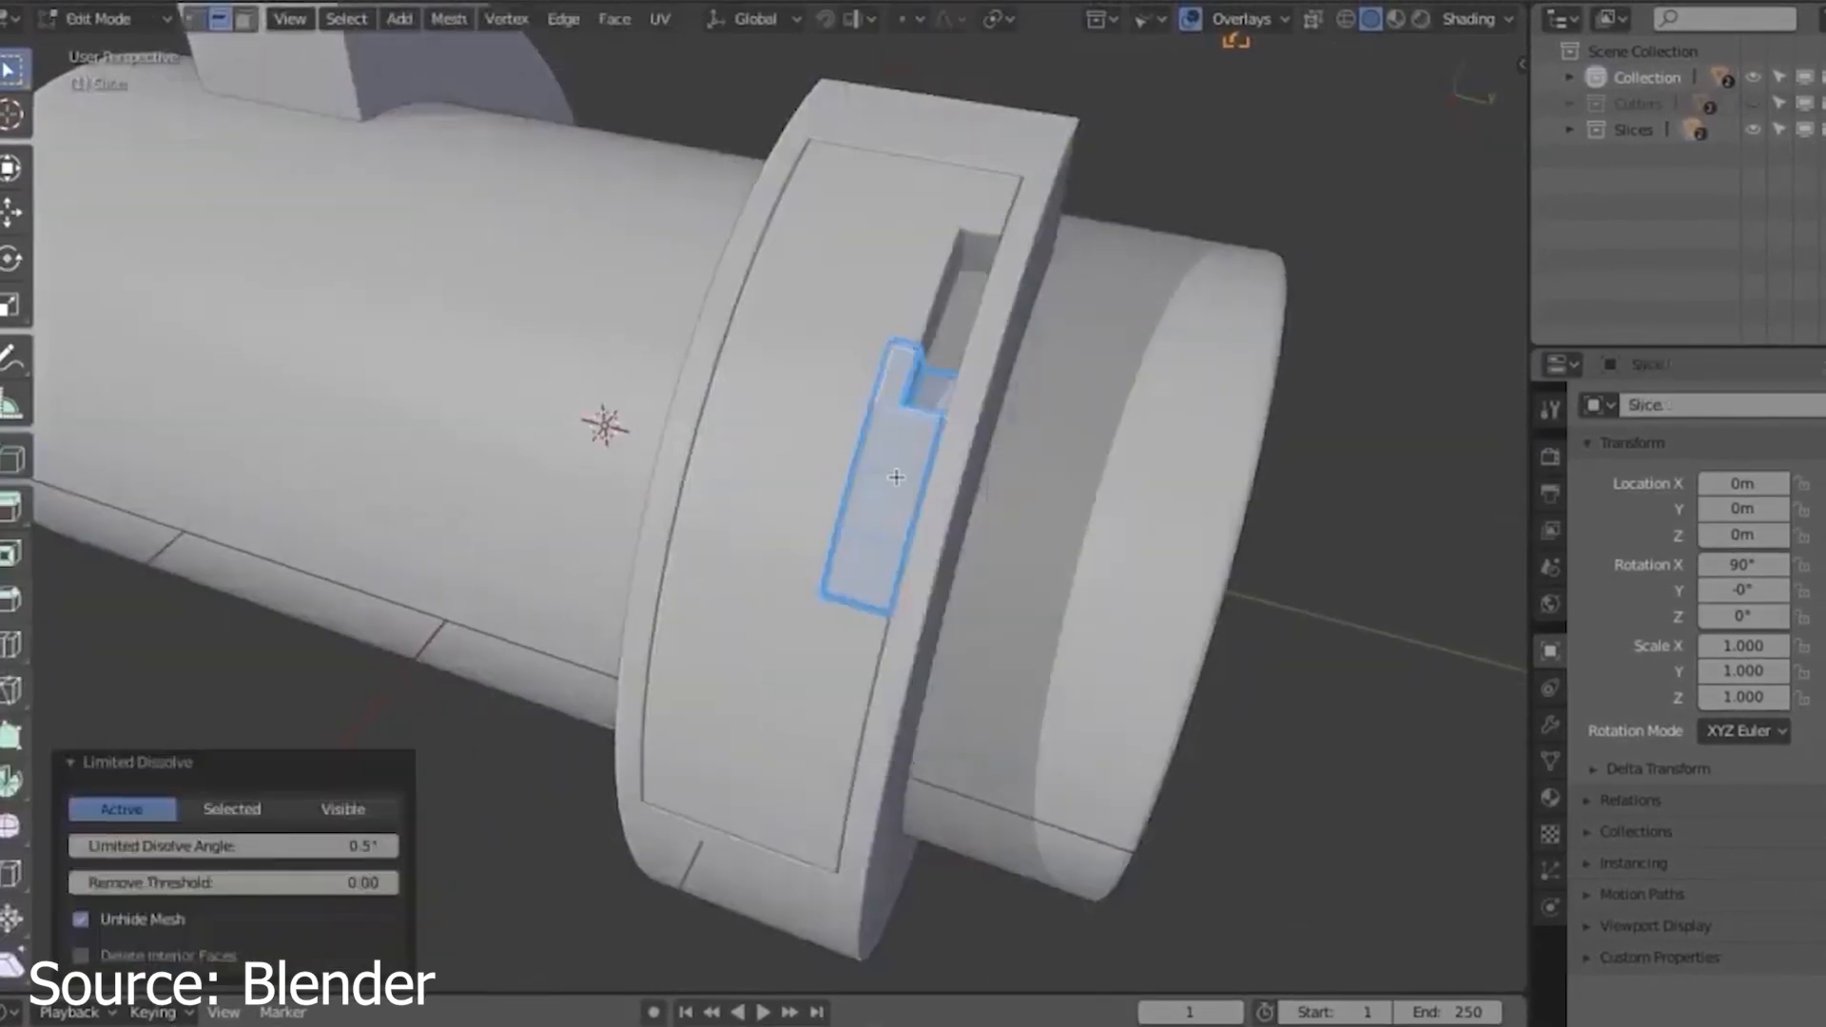